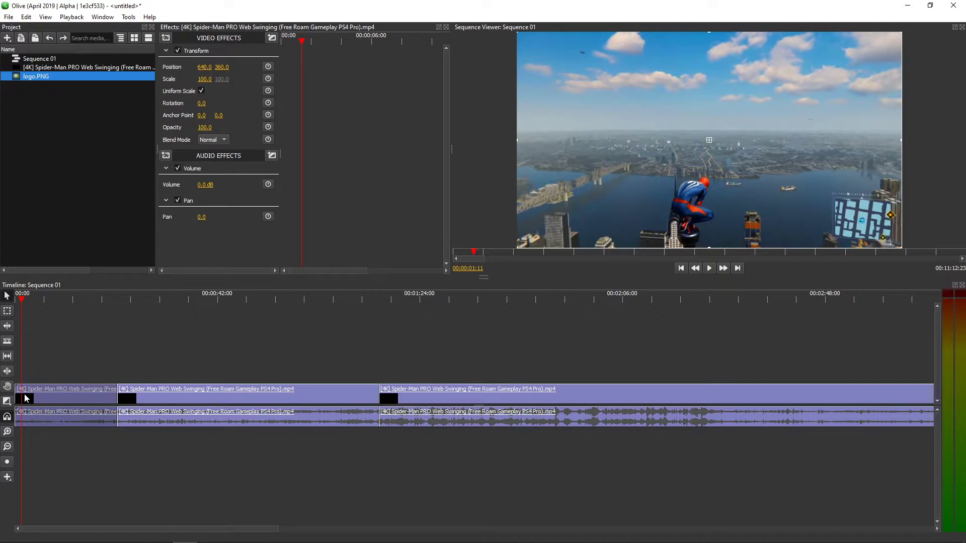
Bring up the add-effect list for the selected Spider-Man clip to reach Render > Timecode
click(708, 267)
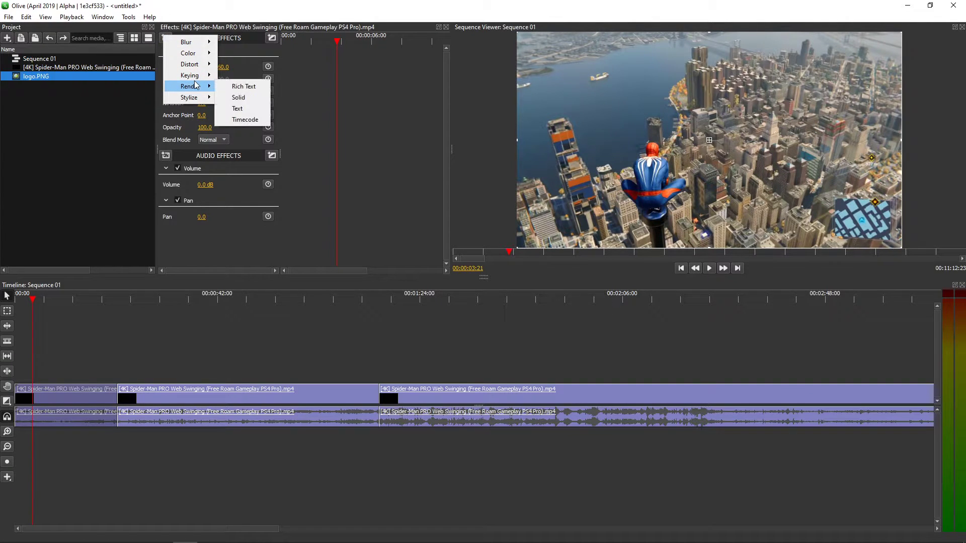
mouse_move(186, 42)
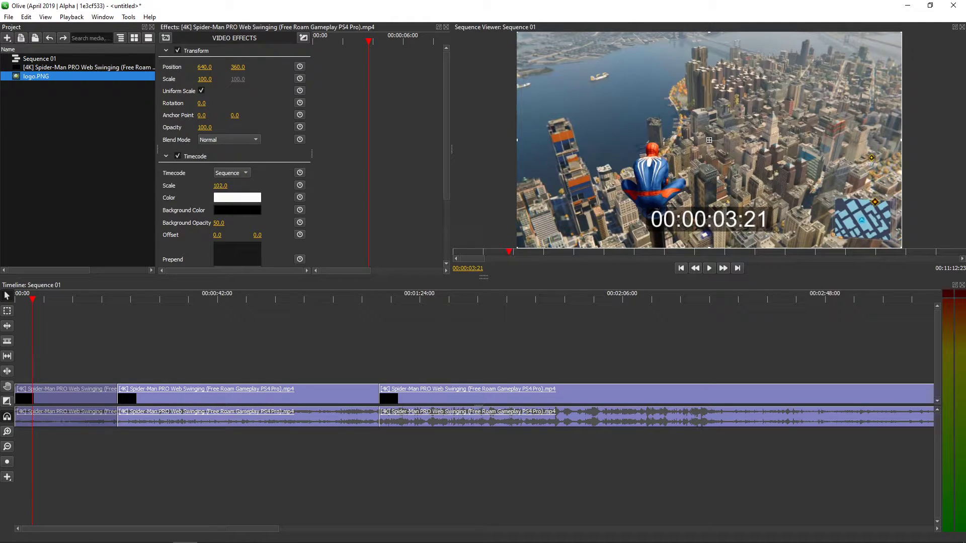
Scale the Timecode overlay to 124 and offset it to -390, -566 in the top-left
drag(220, 186, 234, 185)
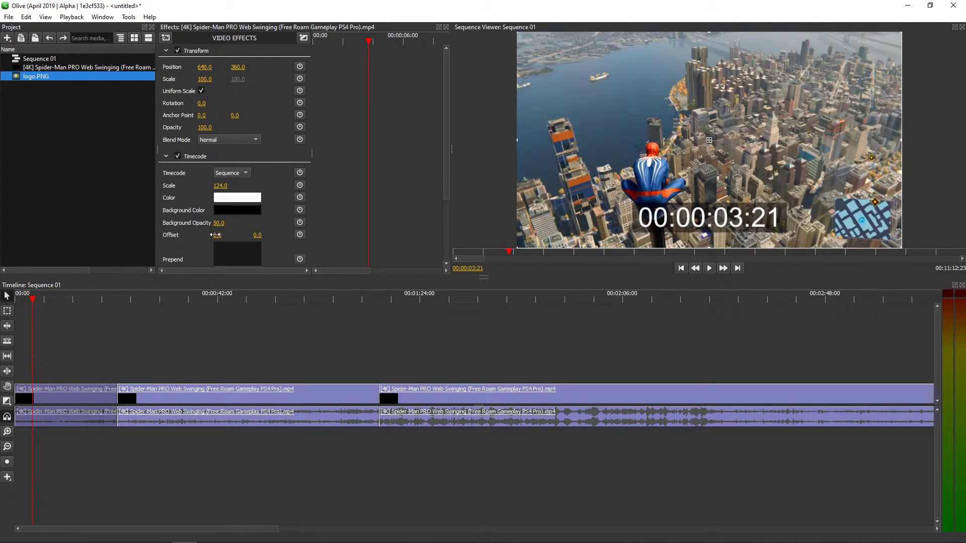
drag(214, 235, 228, 234)
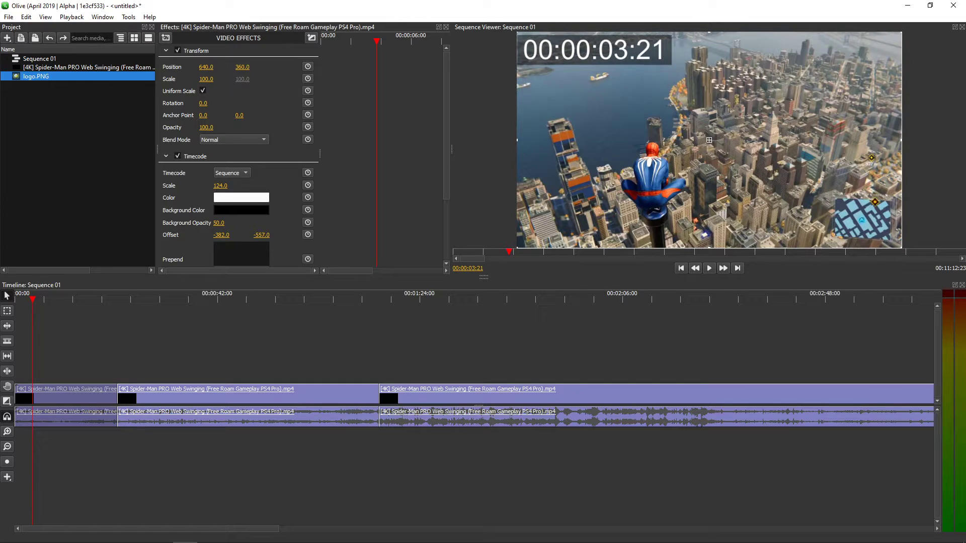
drag(258, 234, 253, 237)
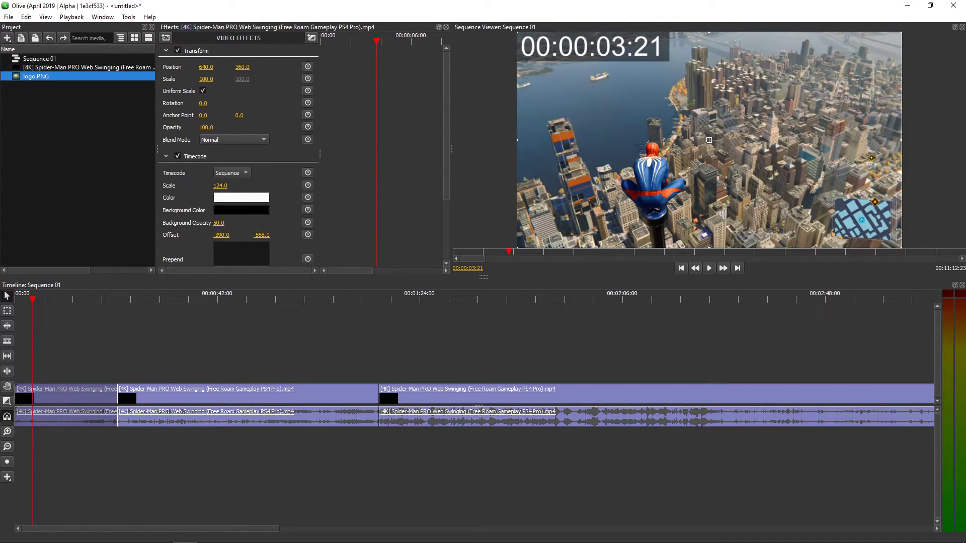
Play the sequence from the beginning to preview the running timecode
click(681, 267)
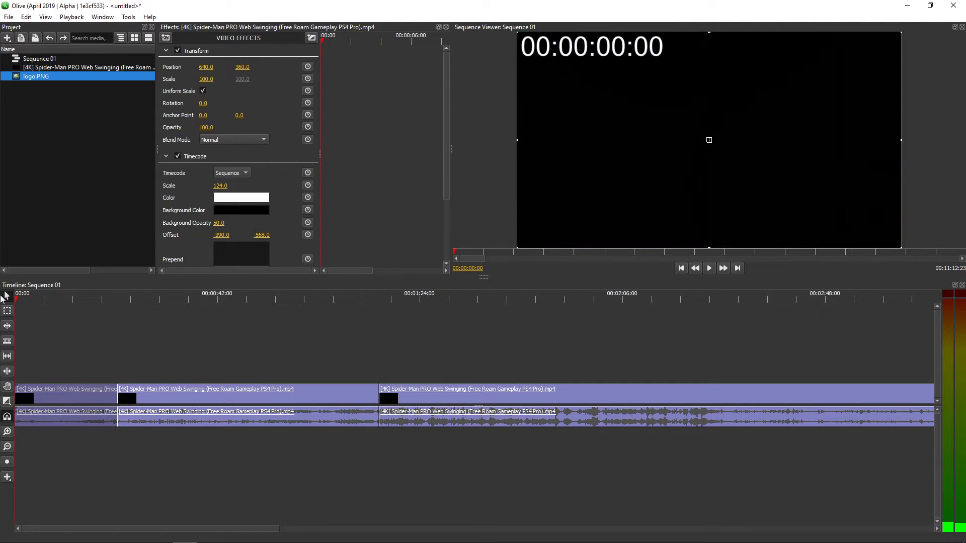
click(708, 268)
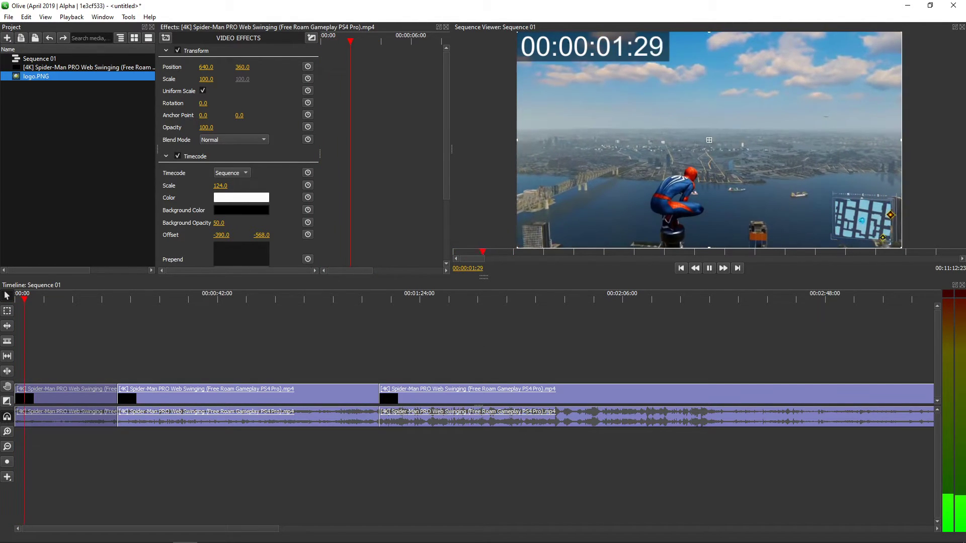